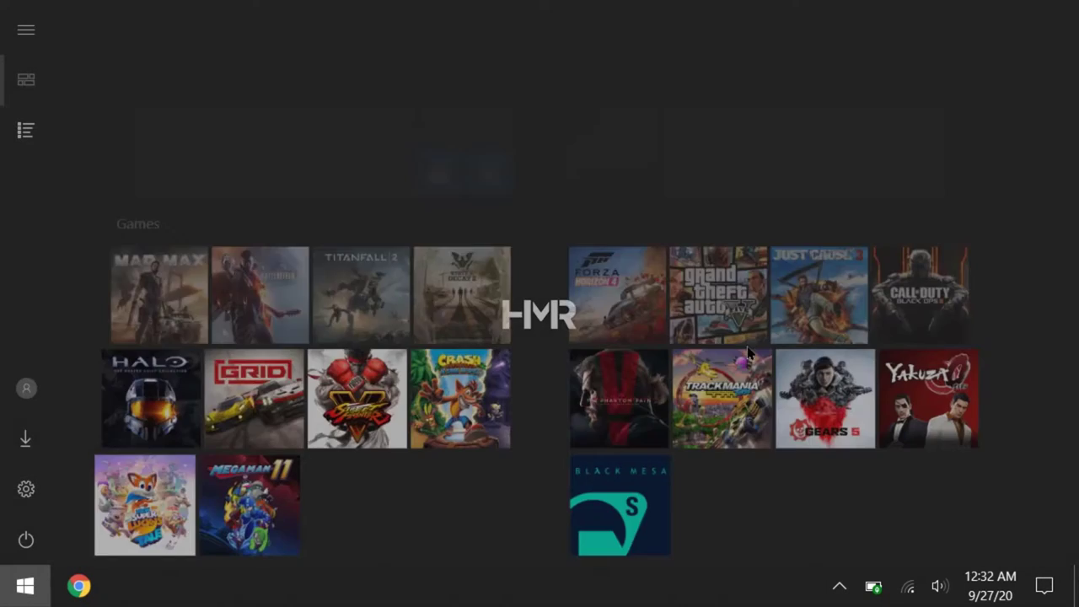
- From Performance Options > Advanced > Change, choose a custom paging file size of 10000 MB for the SSD
type("per")
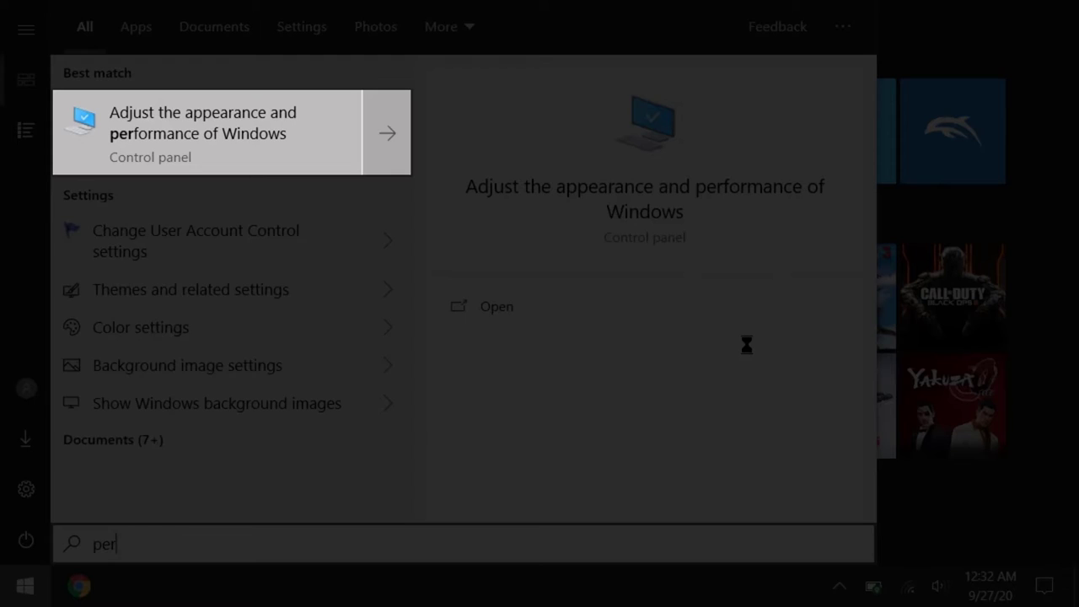
type("f")
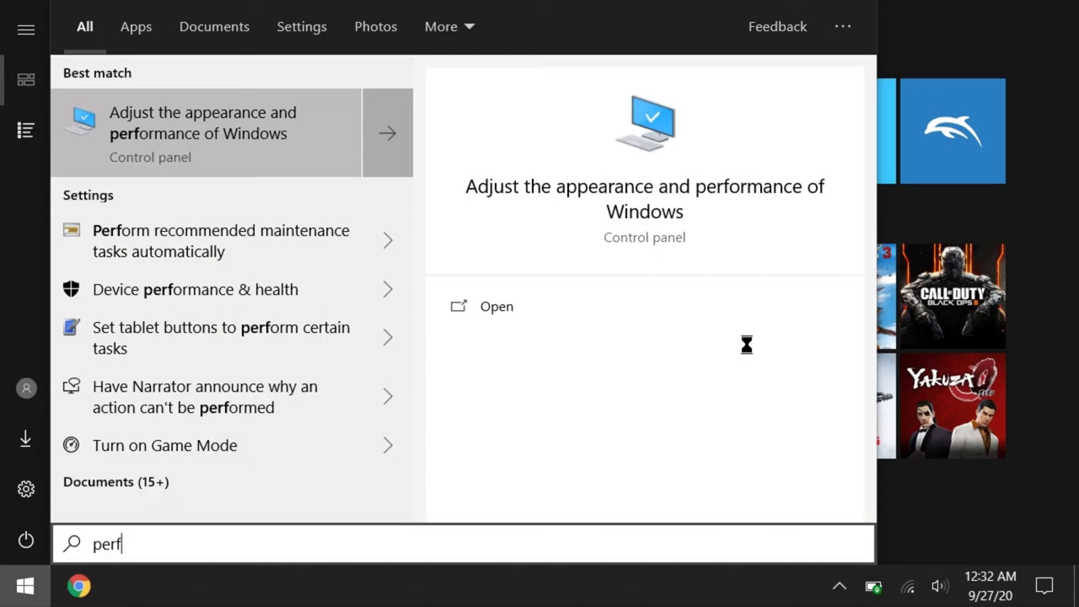
left_click(496, 307)
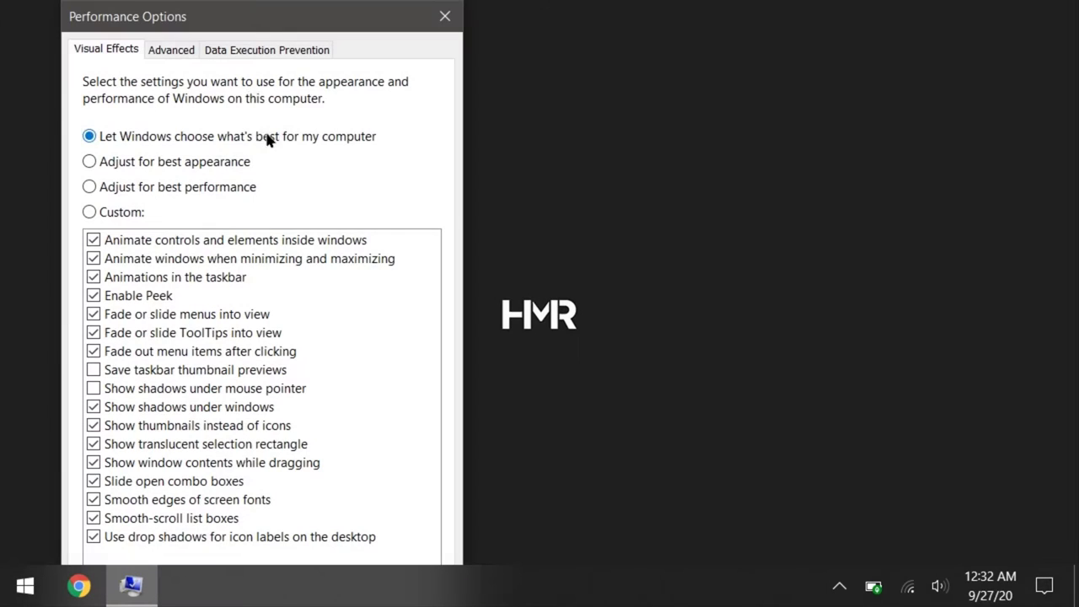
left_click(172, 49)
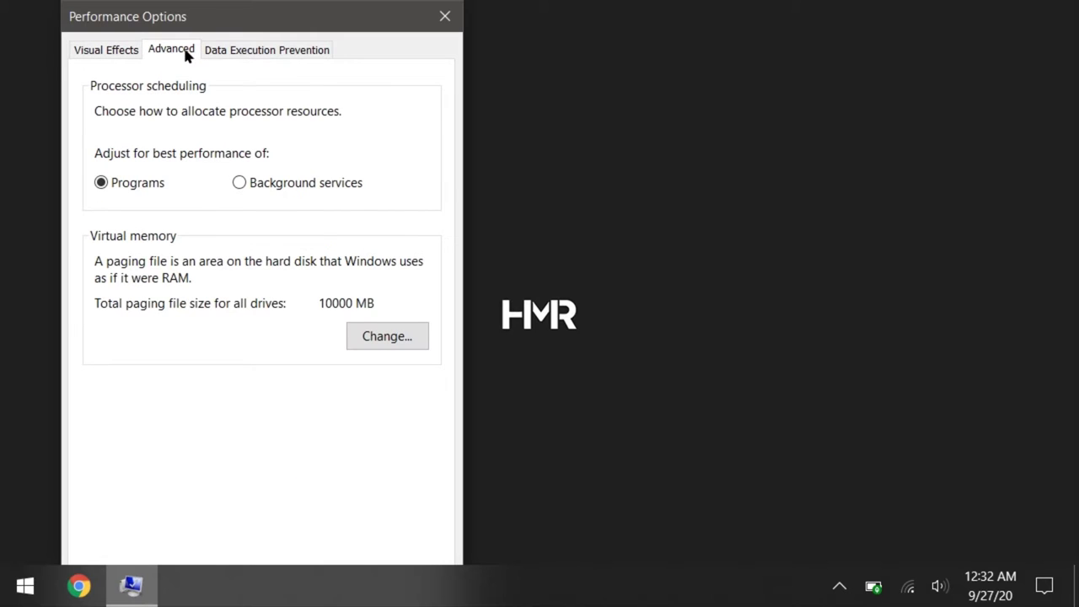
left_click(388, 336)
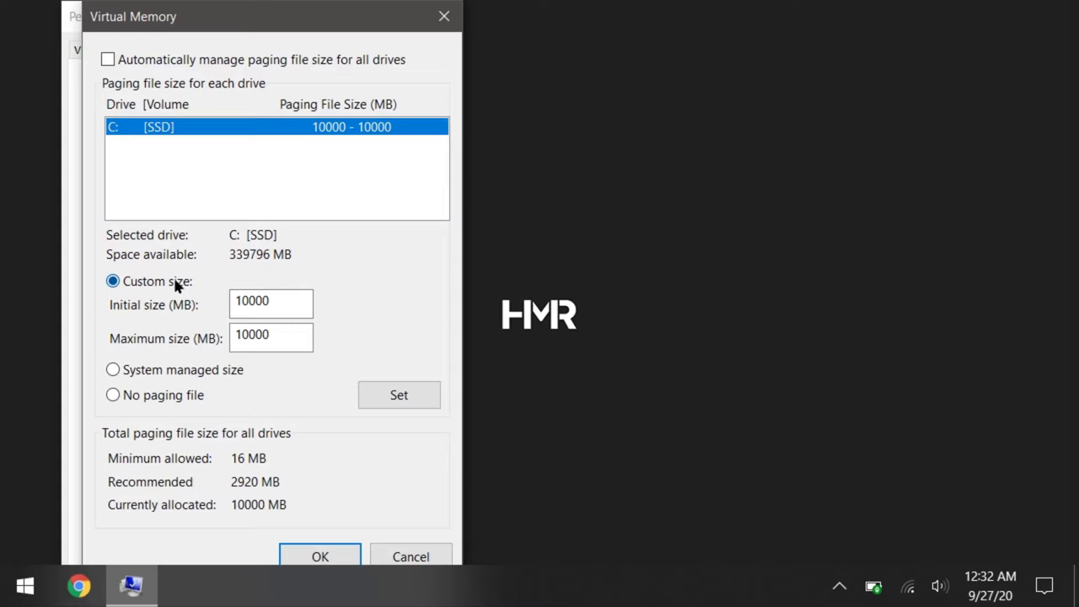
triple_click(270, 300)
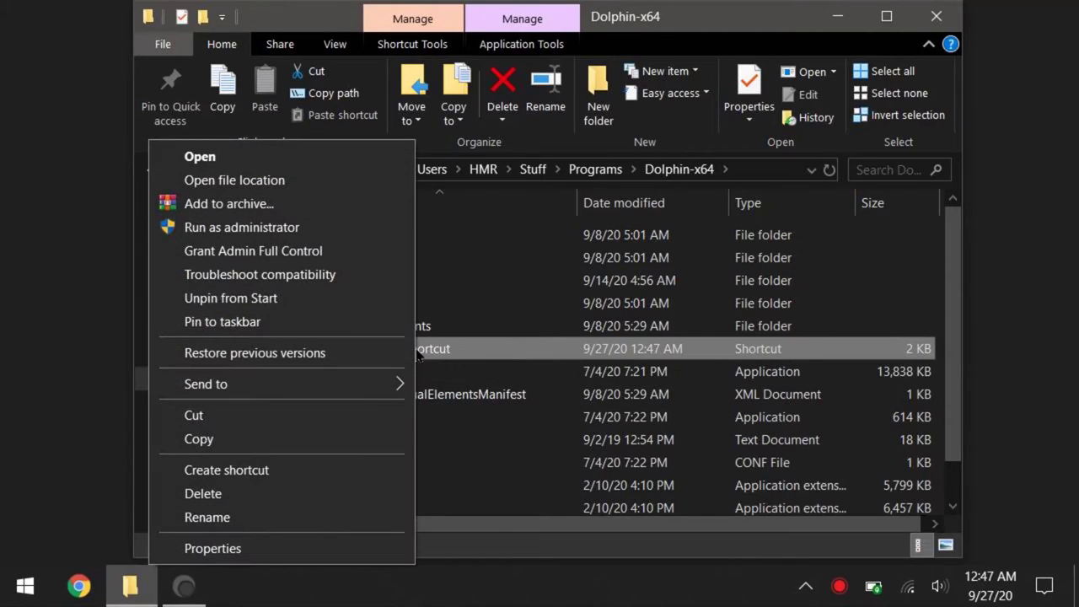
- Set the Dolphin shortcut to run Maximized in its Properties, then launch Dolphin from it
left_click(212, 548)
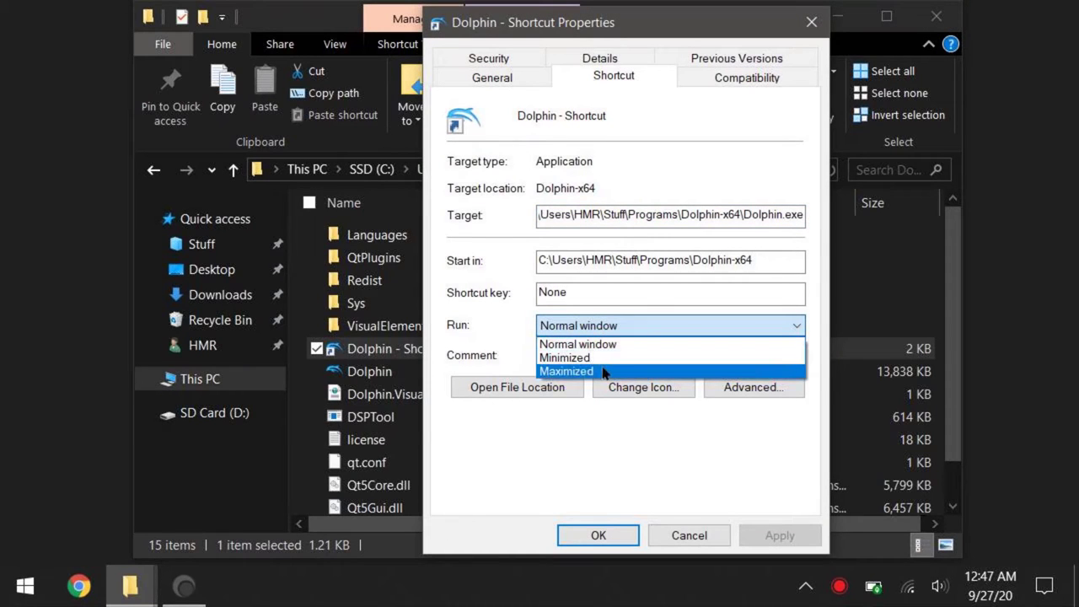
left_click(566, 371)
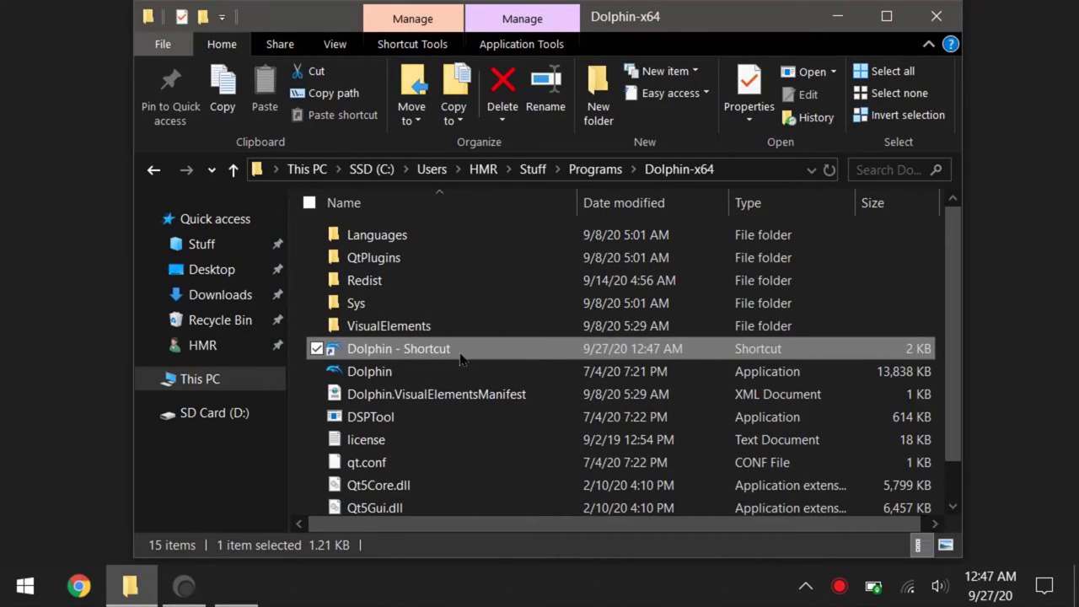
double_click(398, 347)
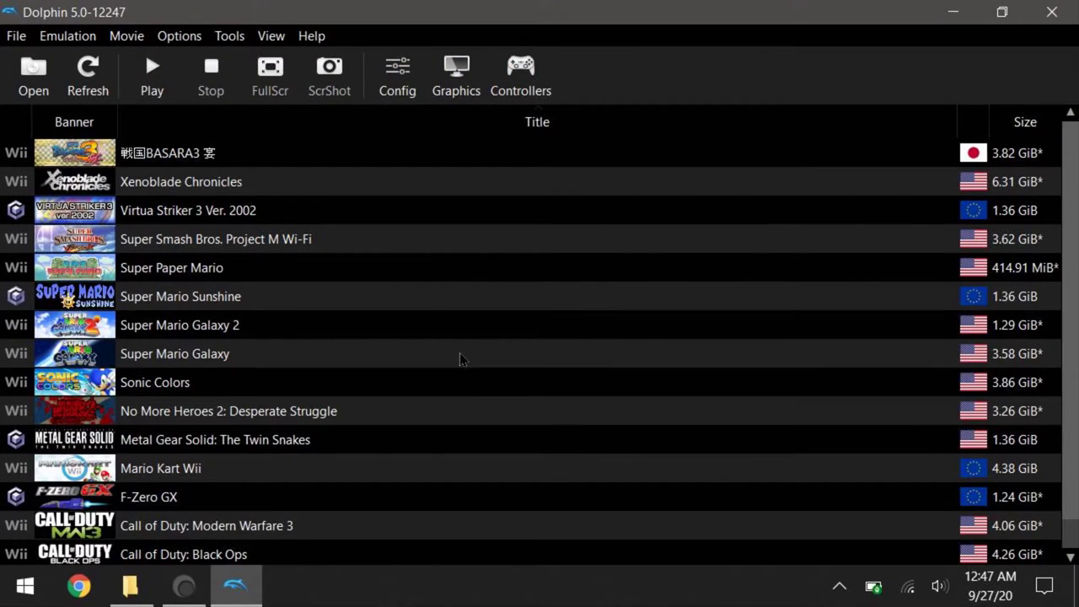
- In Graphics > General choose Force 16:9, V-Sync, Use Fullscreen, Asynchronous (Ubershaders) and Compile Shaders Before Starting
left_click(455, 76)
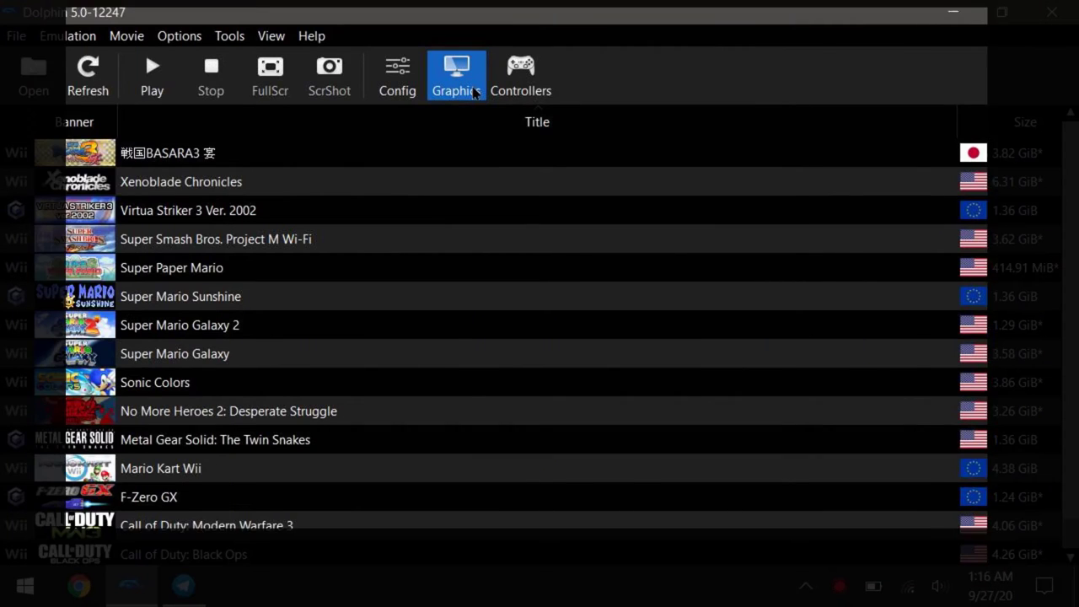
left_click(455, 74)
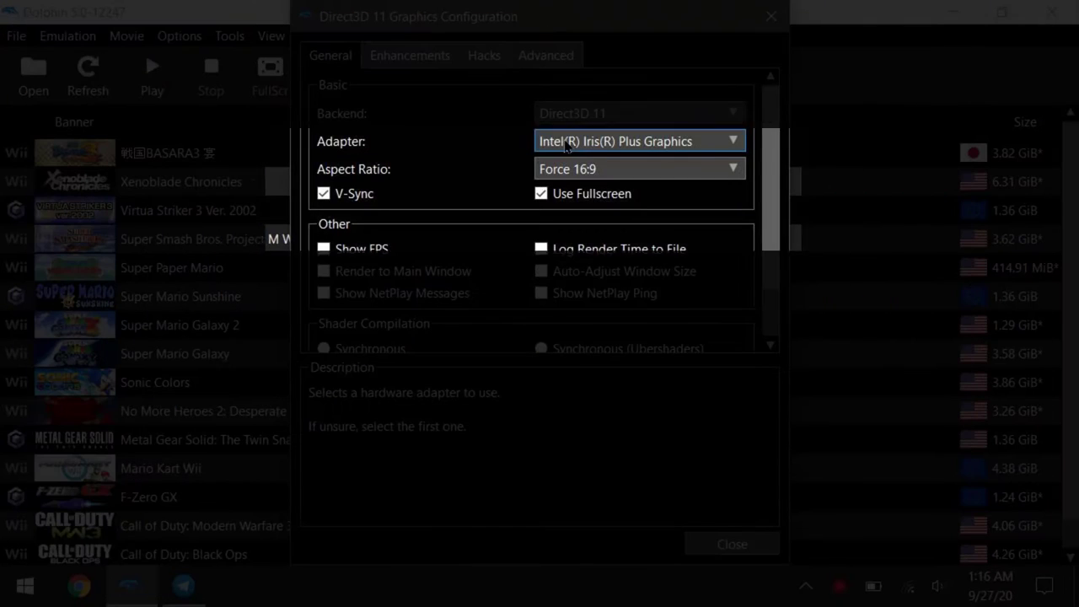
left_click(640, 169)
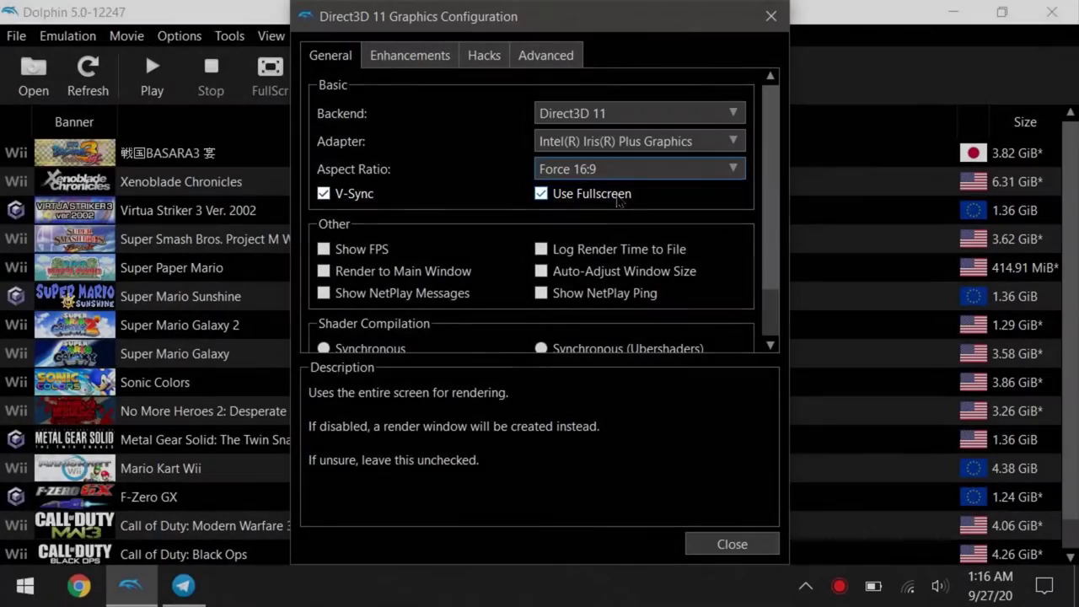
mouse_move(767, 169)
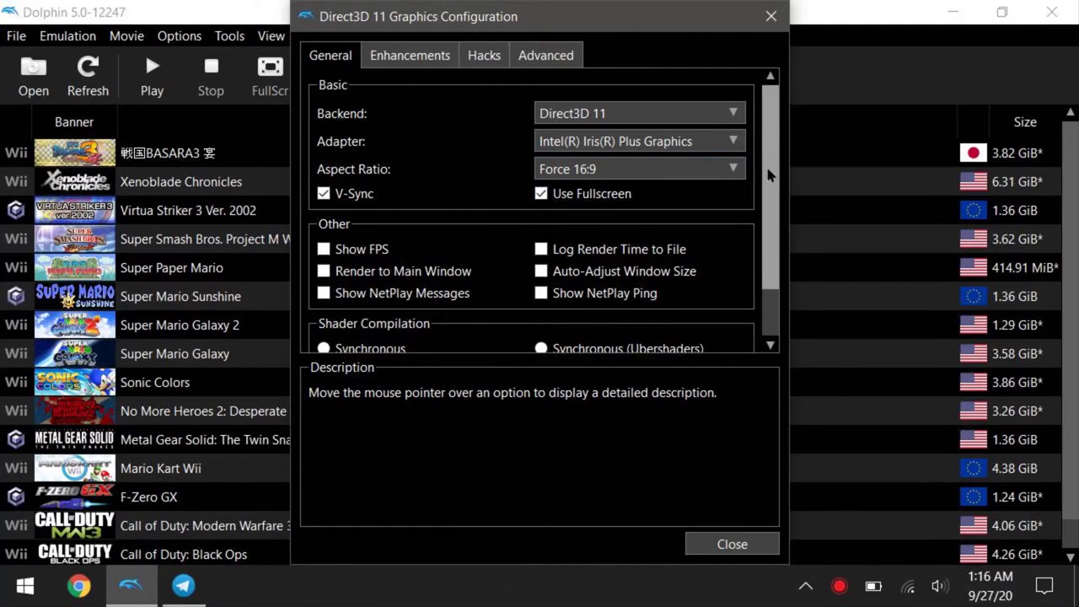
scroll("down", 3)
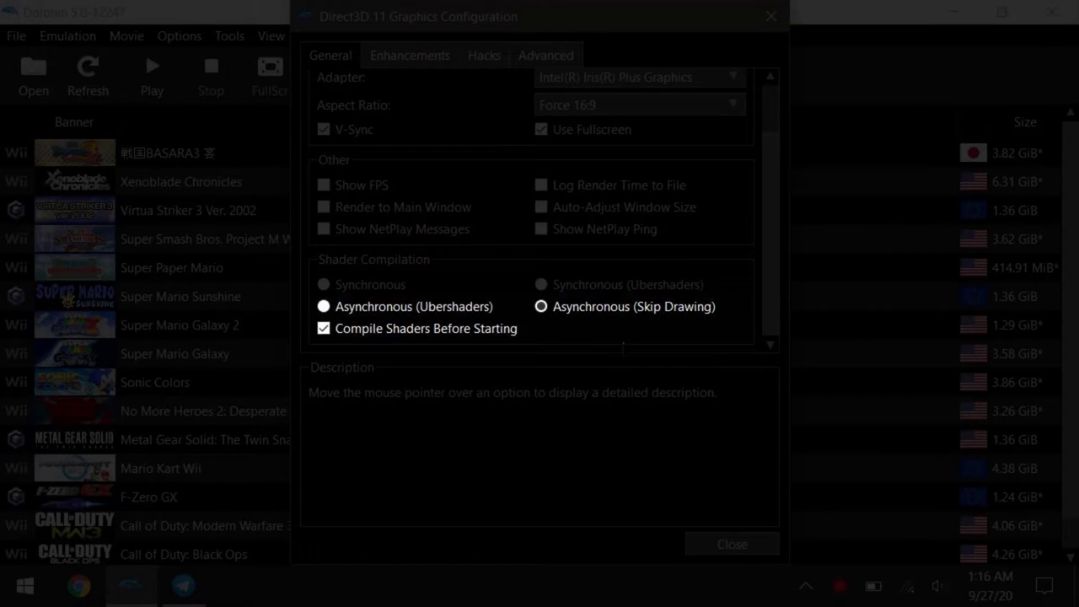
mouse_move(413, 307)
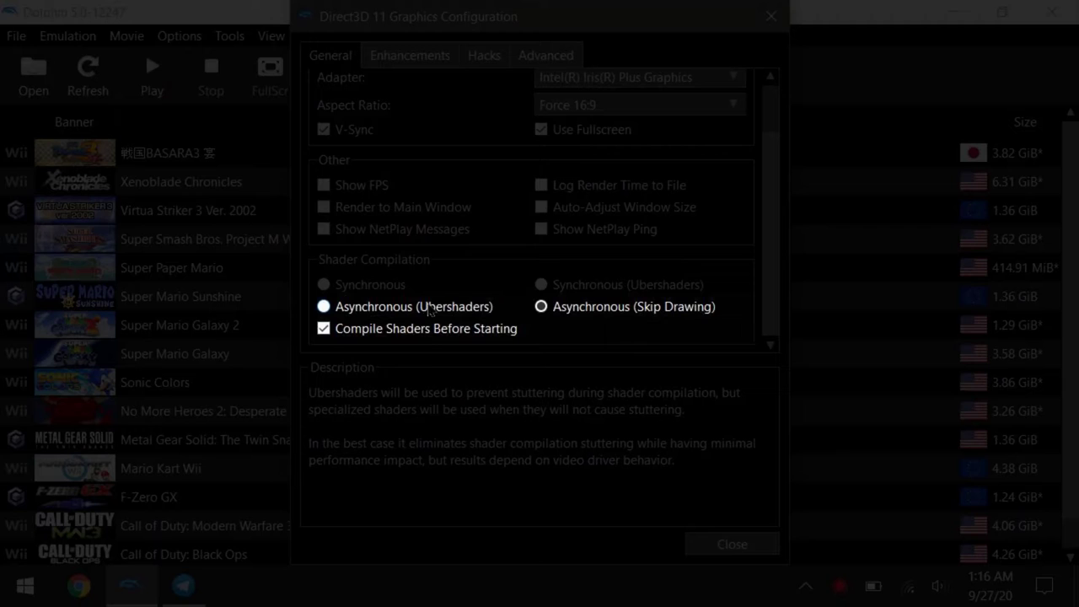
left_click(539, 307)
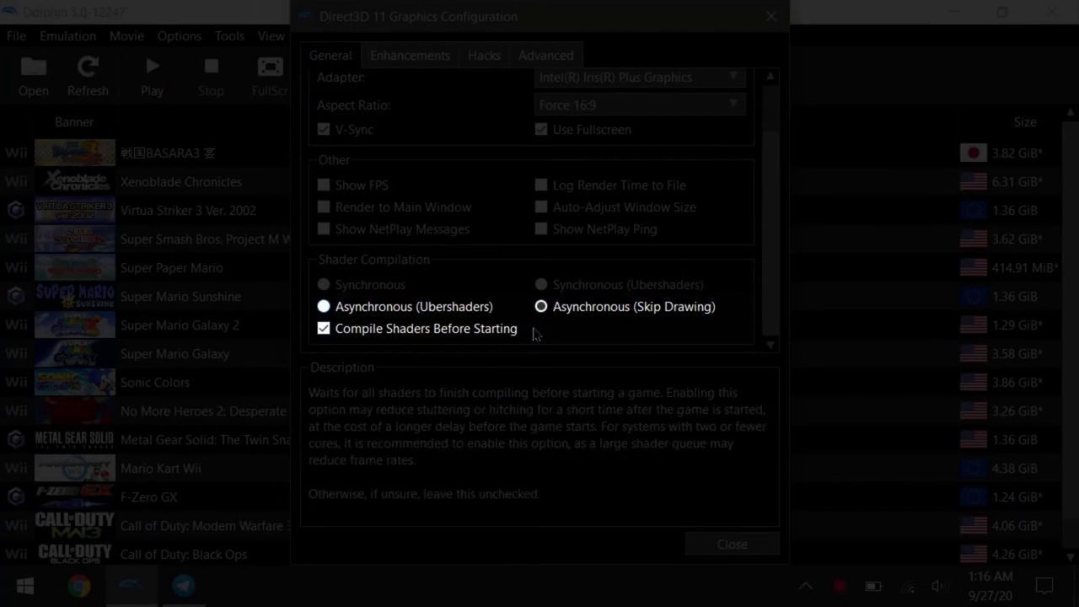
left_click(324, 306)
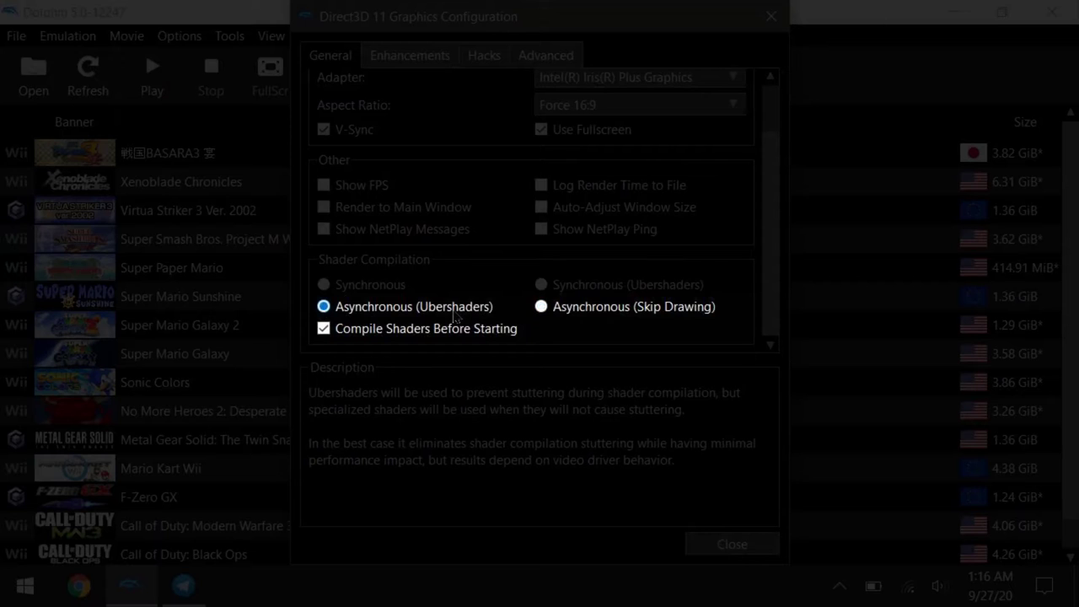
mouse_move(502, 478)
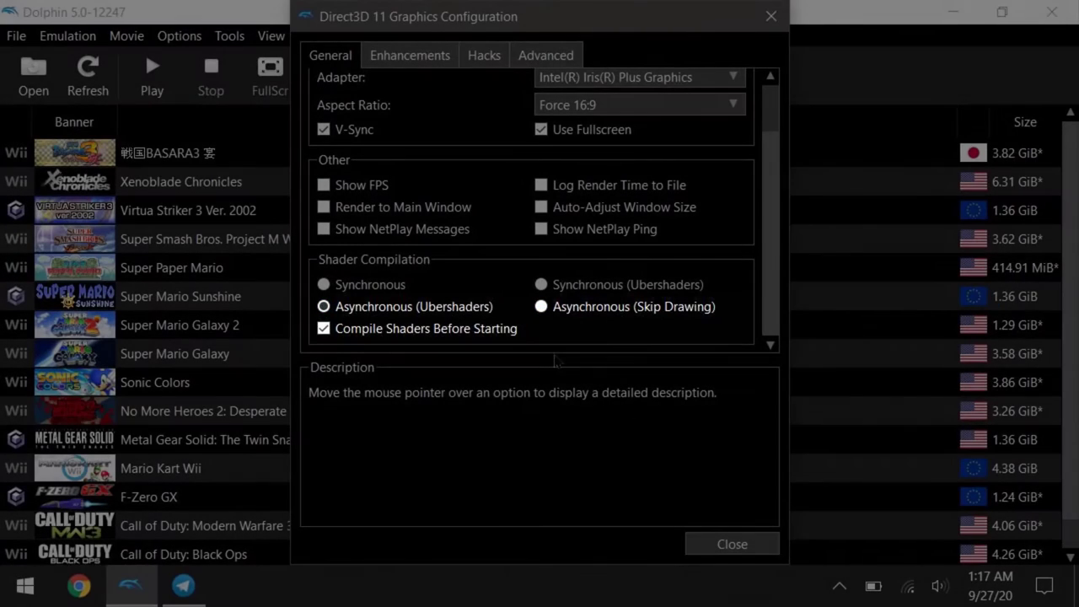
left_click(410, 54)
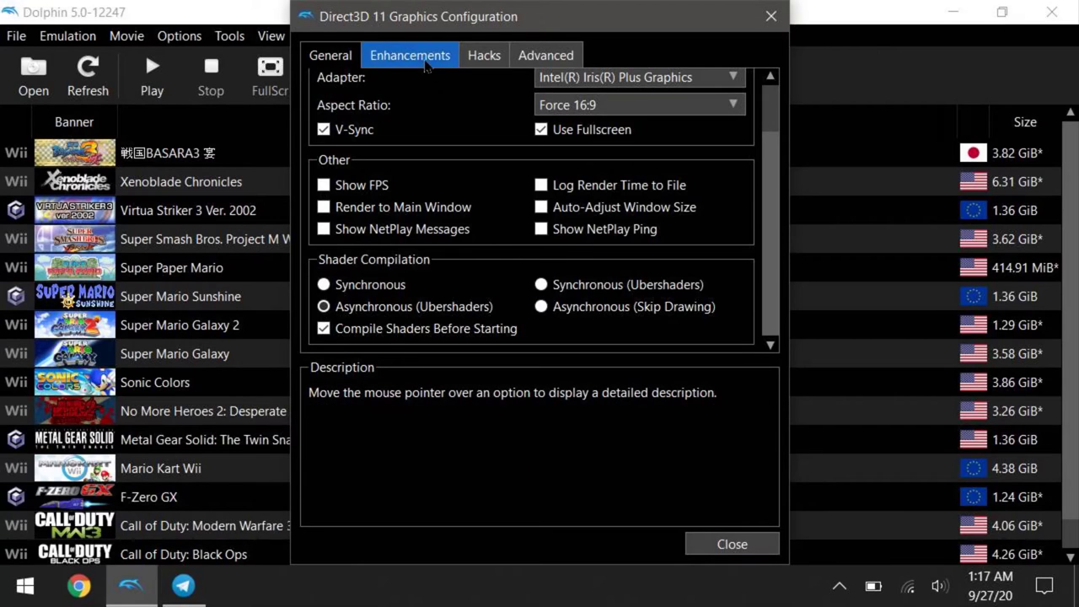
- On Enhancements, set Internal Resolution to 2x Native (1280x1056) for 720p
left_click(410, 54)
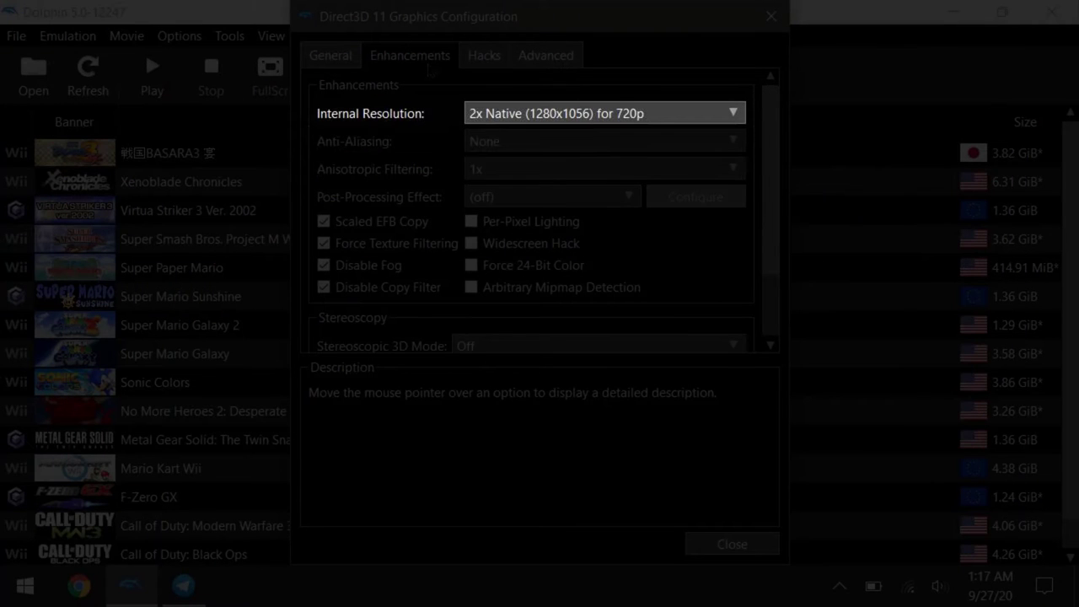
mouse_move(502, 111)
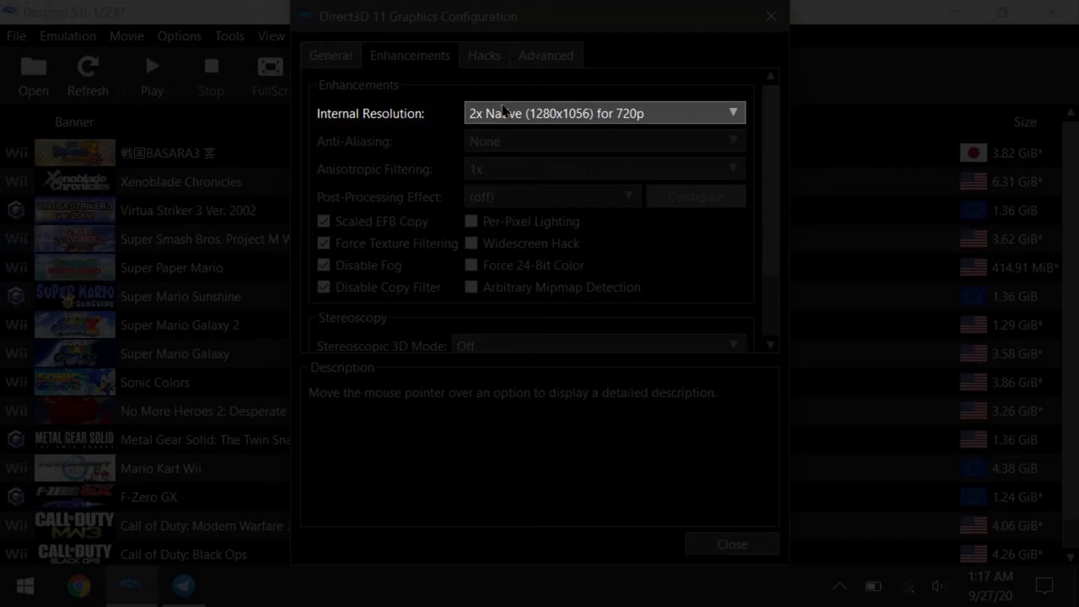
left_click(731, 113)
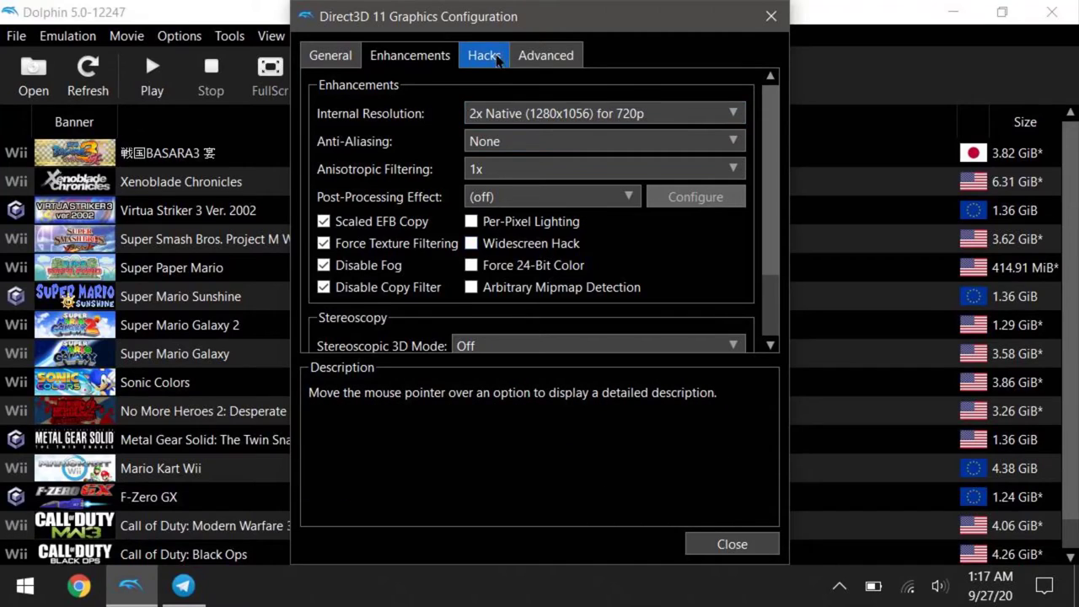
- On Hacks, keep Skip EFB Access from CPU and Store EFB Copies to Texture Only, then close Graphics
left_click(484, 54)
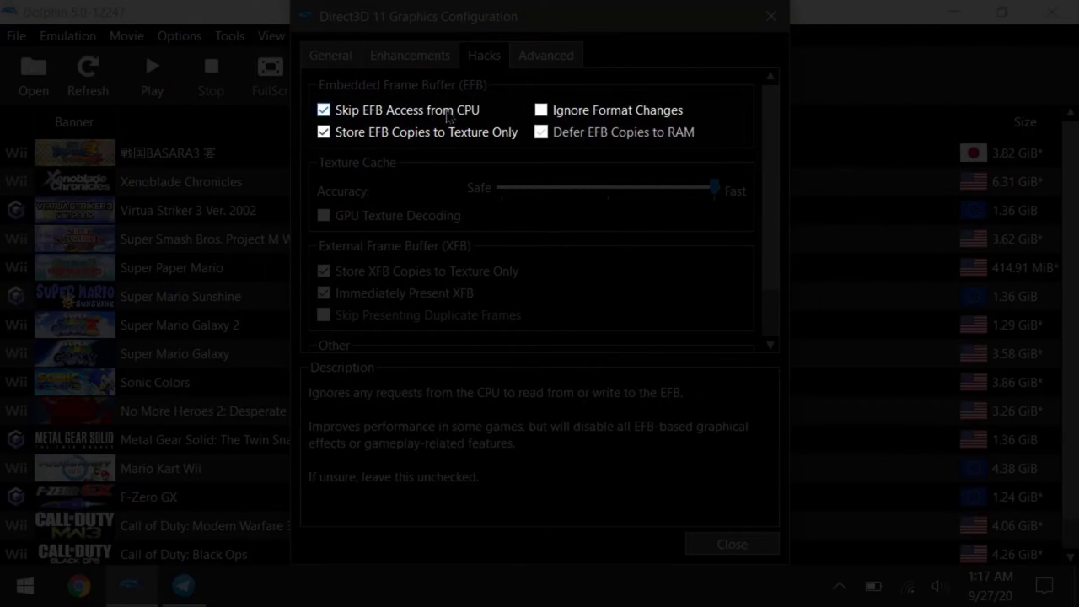
mouse_move(470, 118)
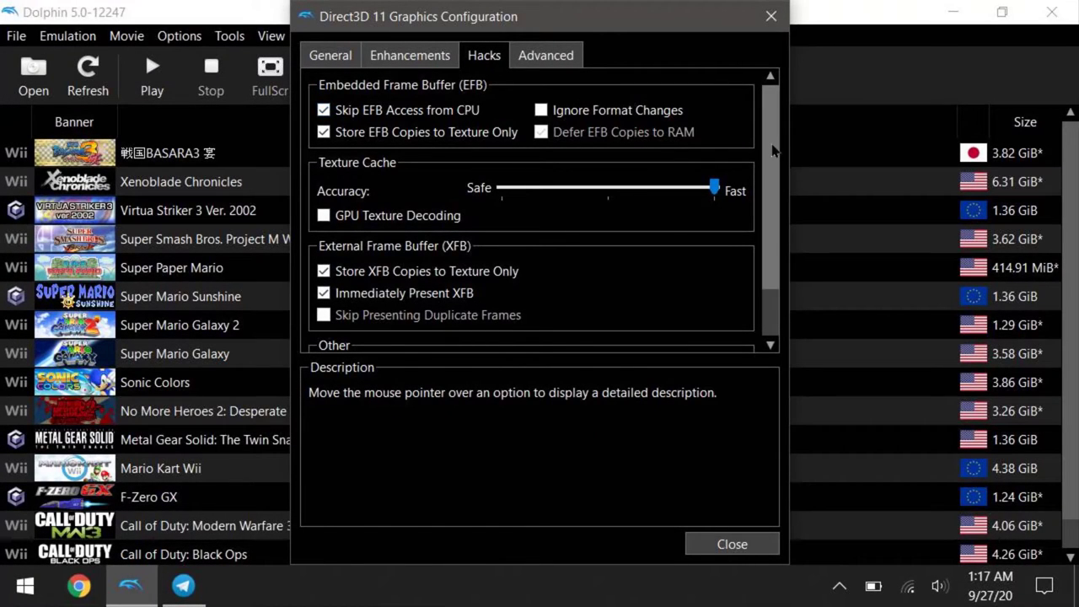
scroll("down", 3)
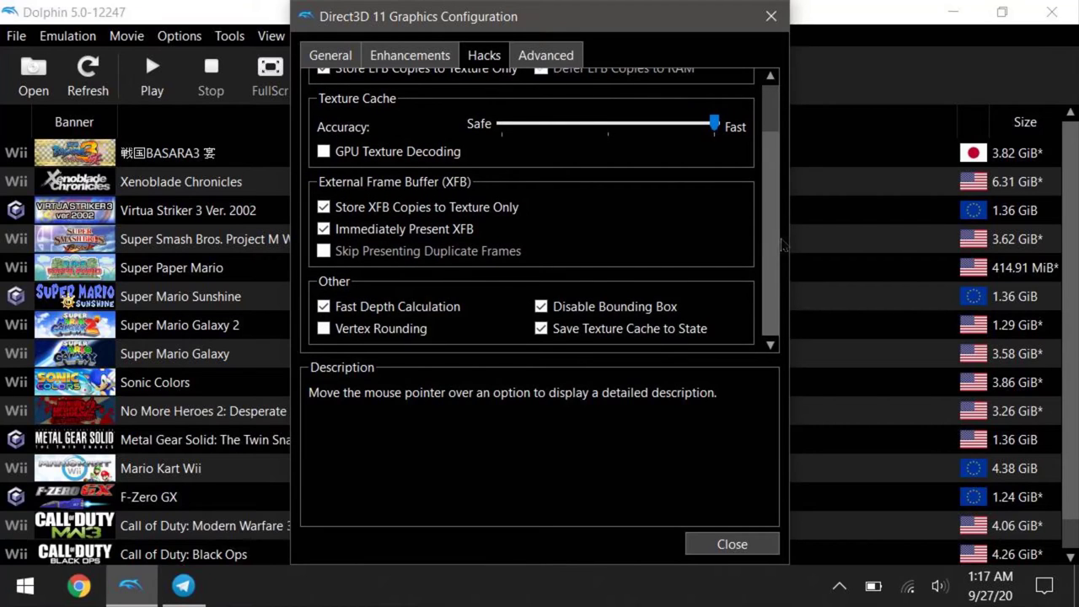
mouse_move(565, 47)
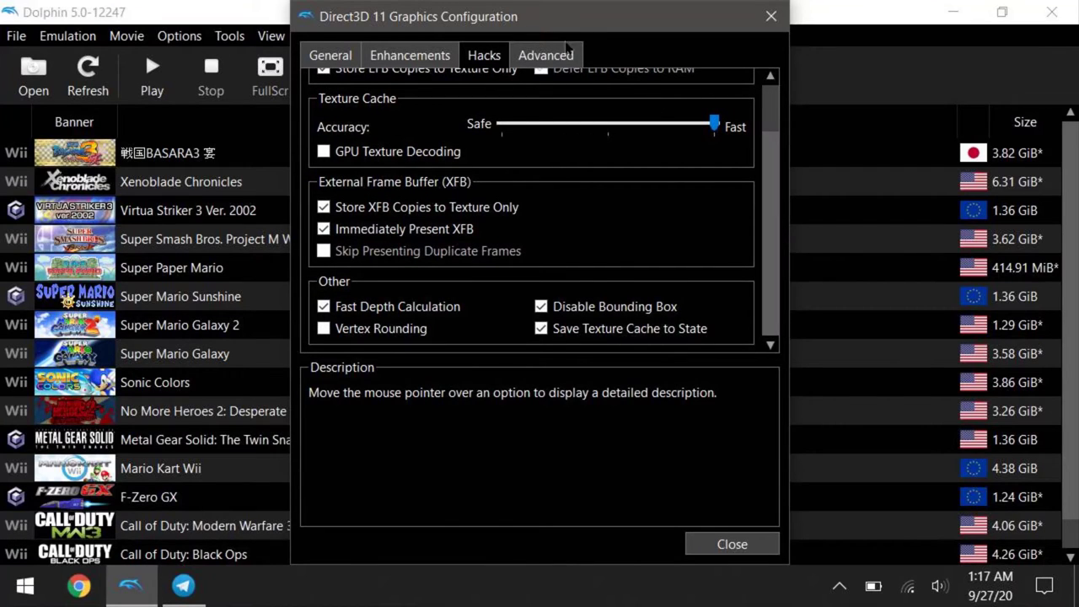
left_click(731, 543)
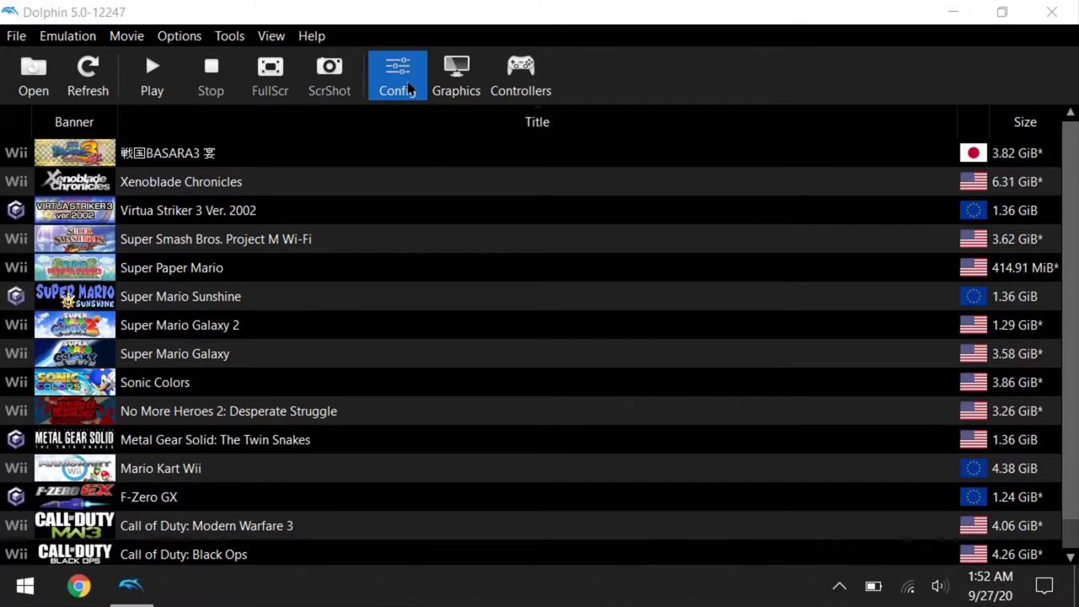
- In Config > General, leave Enable Cheats ticked and Auto Update set to Don't Update
left_click(396, 74)
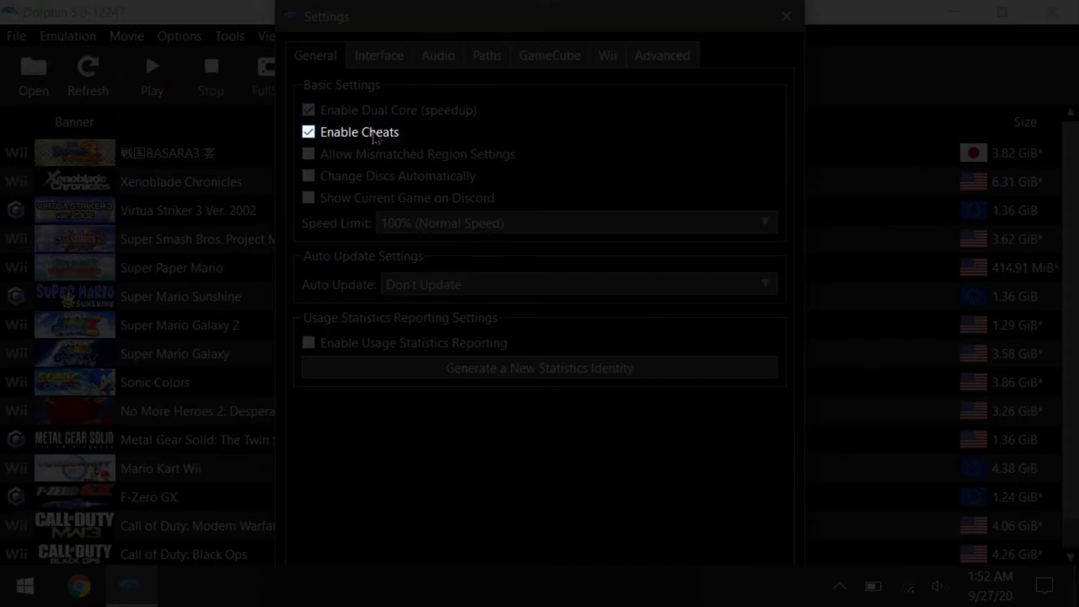
left_click(309, 131)
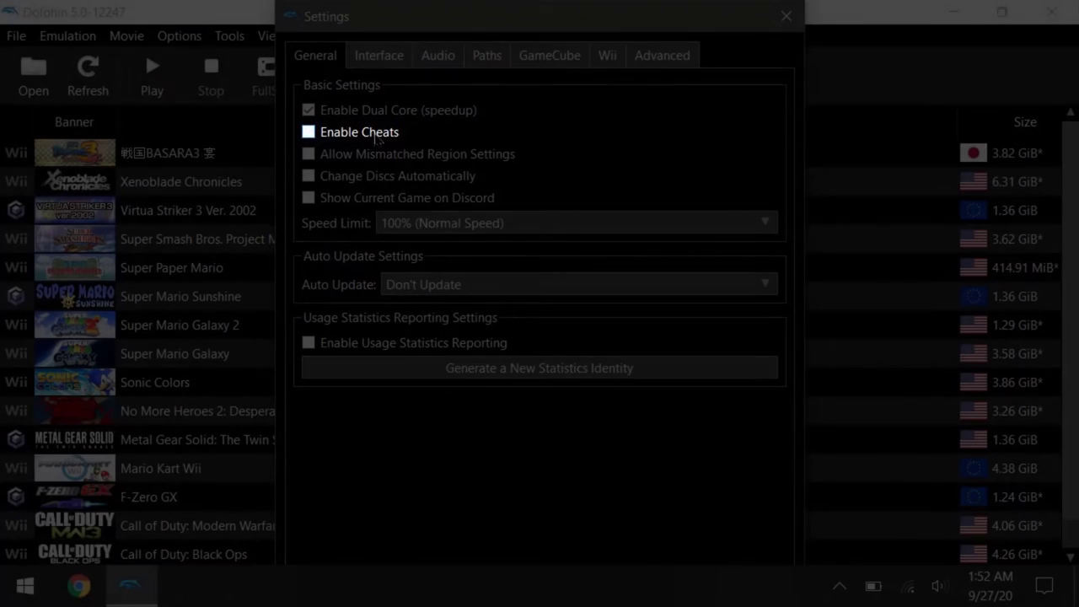
left_click(309, 131)
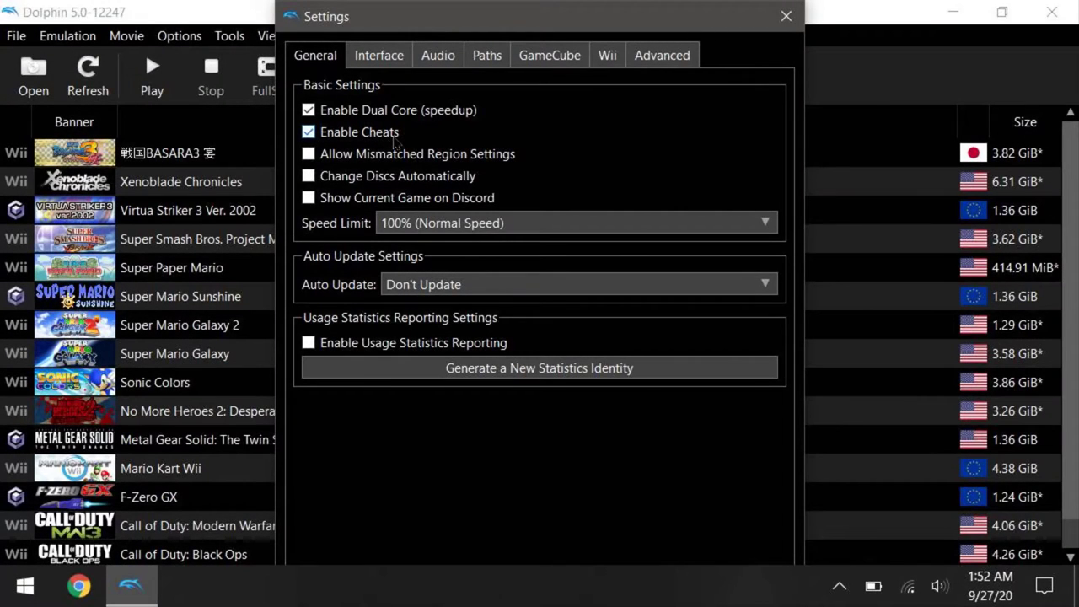
left_click(577, 283)
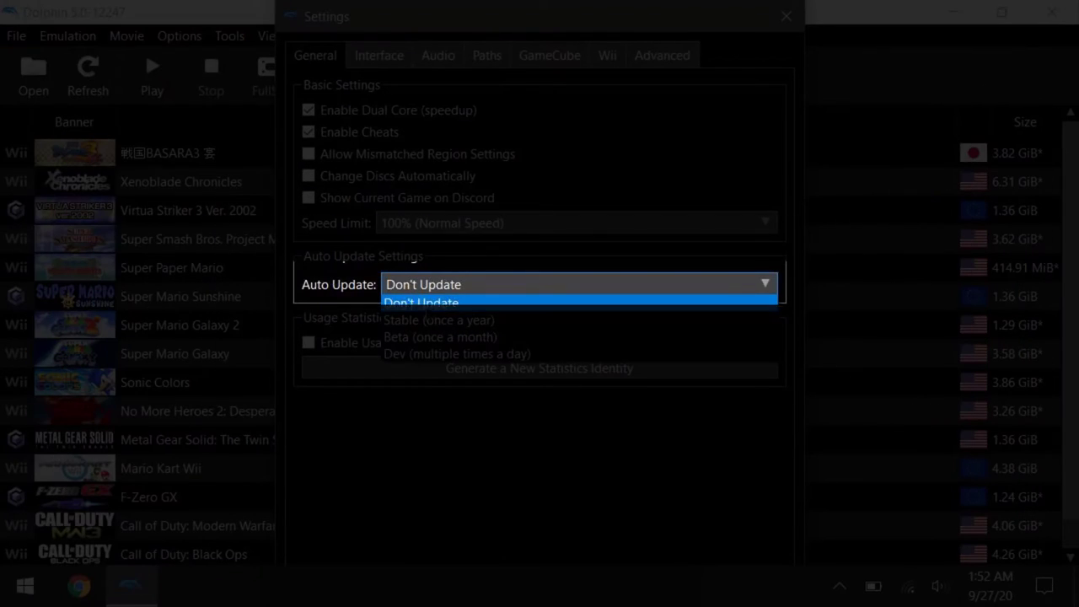
left_click(420, 302)
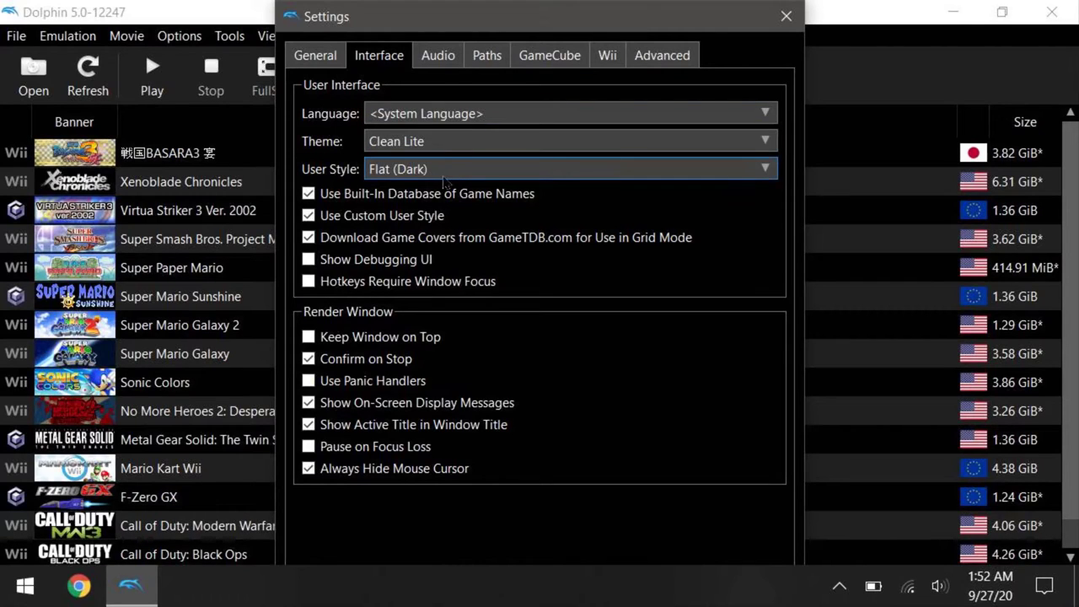
mouse_move(455, 174)
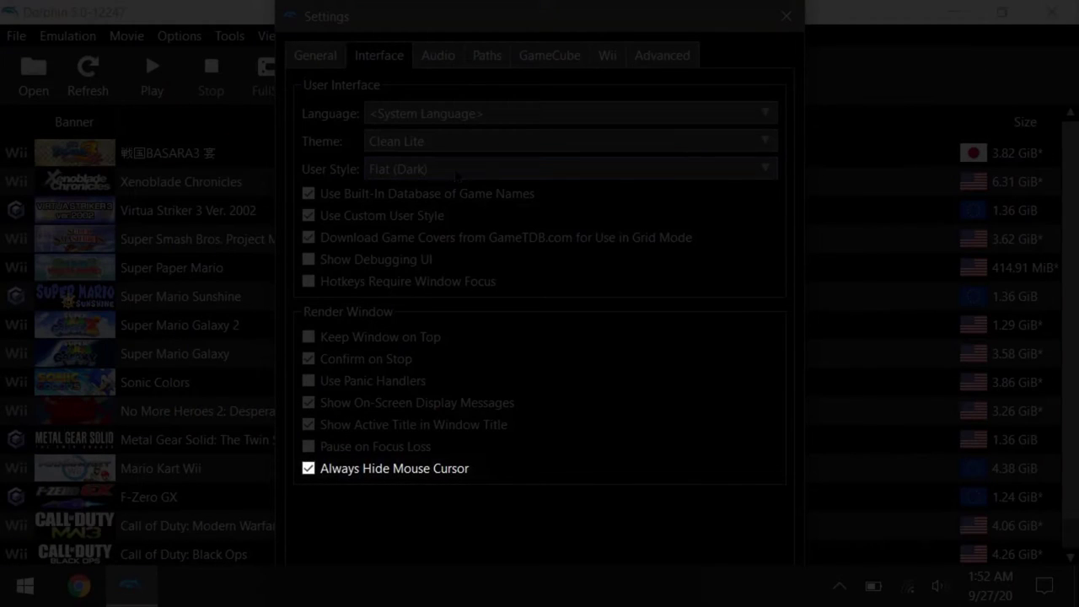
- On Interface, tick Always Hide Mouse Cursor and untick Hotkeys Require Window Focus, moving on to Wii
left_click(785, 15)
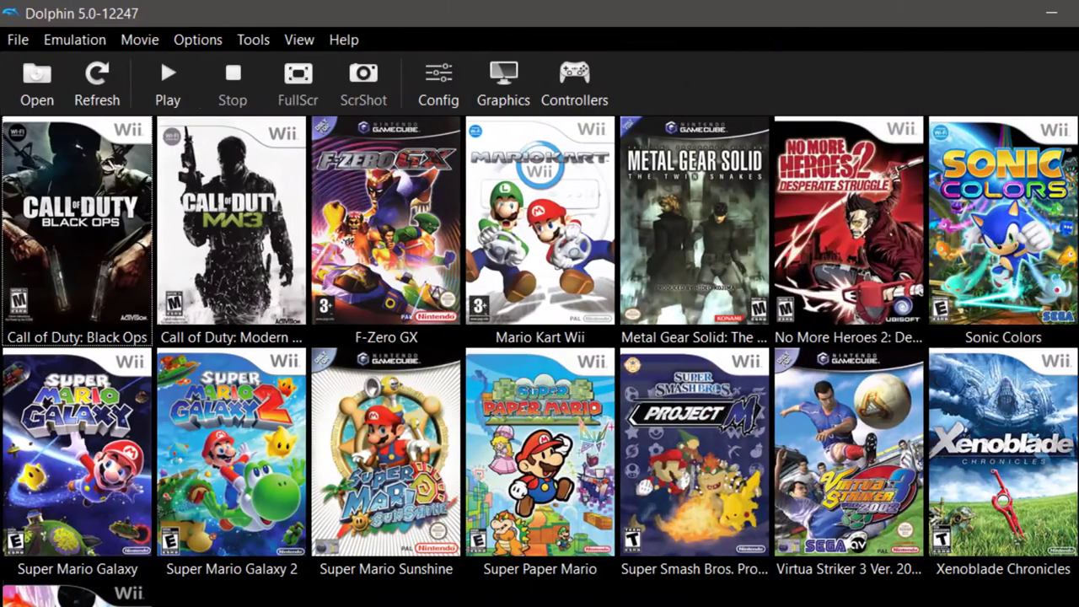
left_click(438, 81)
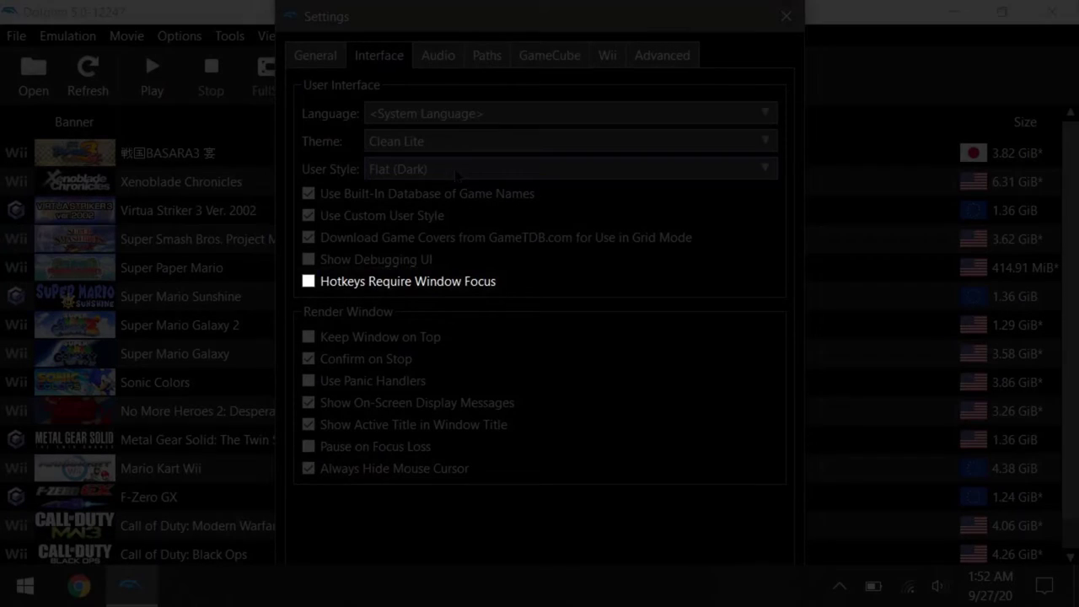
left_click(607, 23)
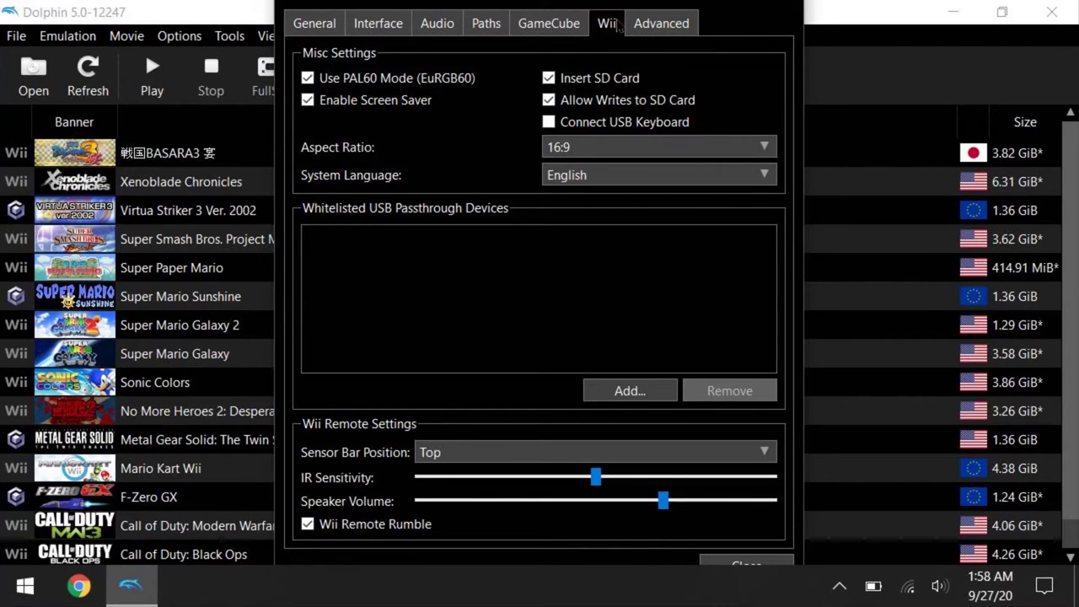
- Confirm Wii settings with Use PAL60 Mode, Enable Screen Saver and 16:9, then show Advanced
left_click(307, 78)
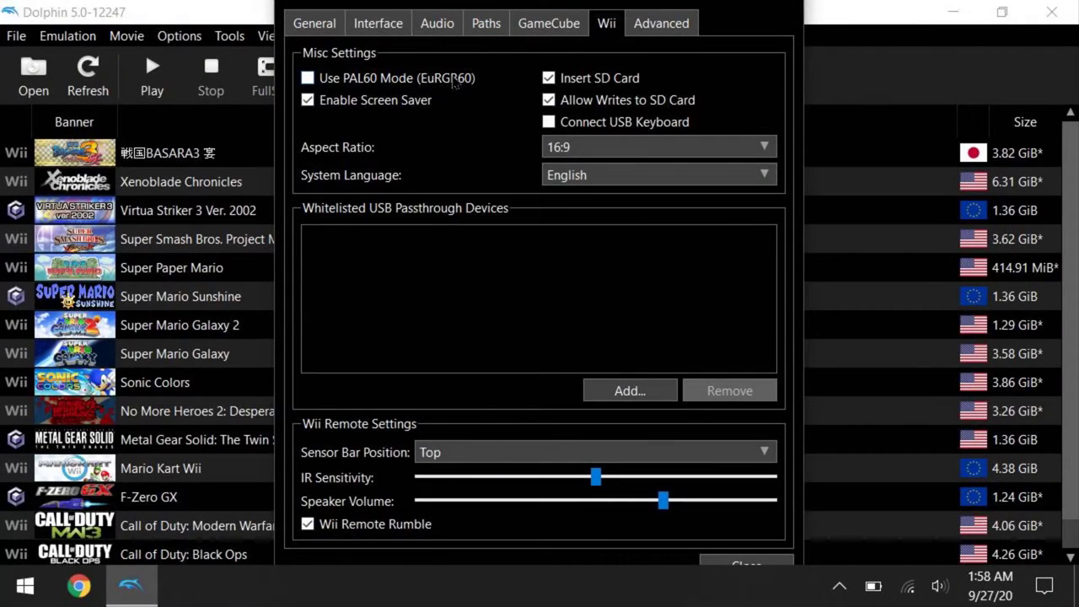
mouse_move(387, 78)
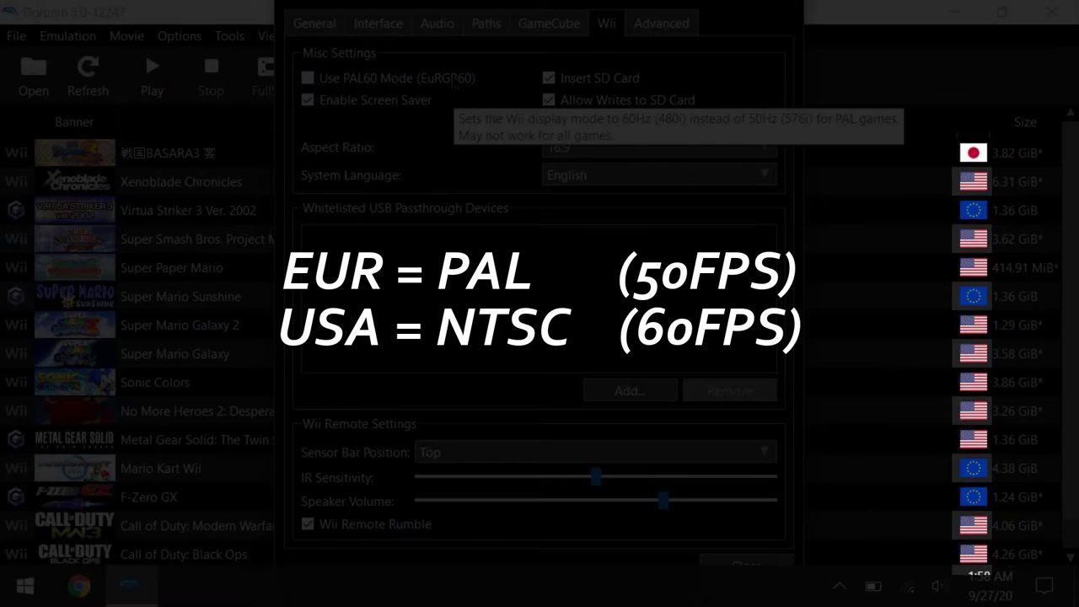
left_click(661, 23)
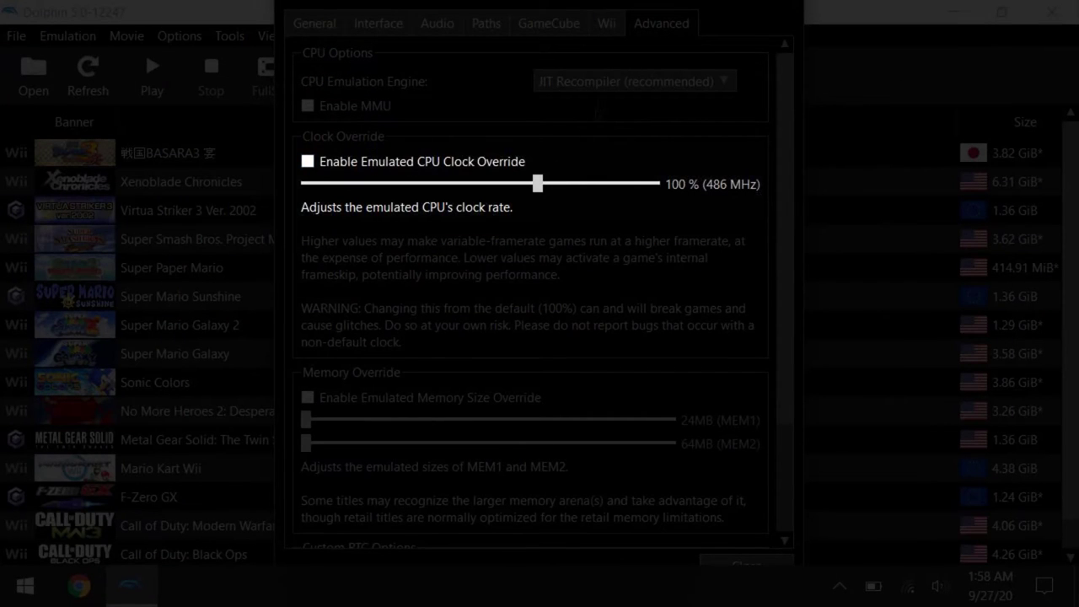
mouse_move(478, 162)
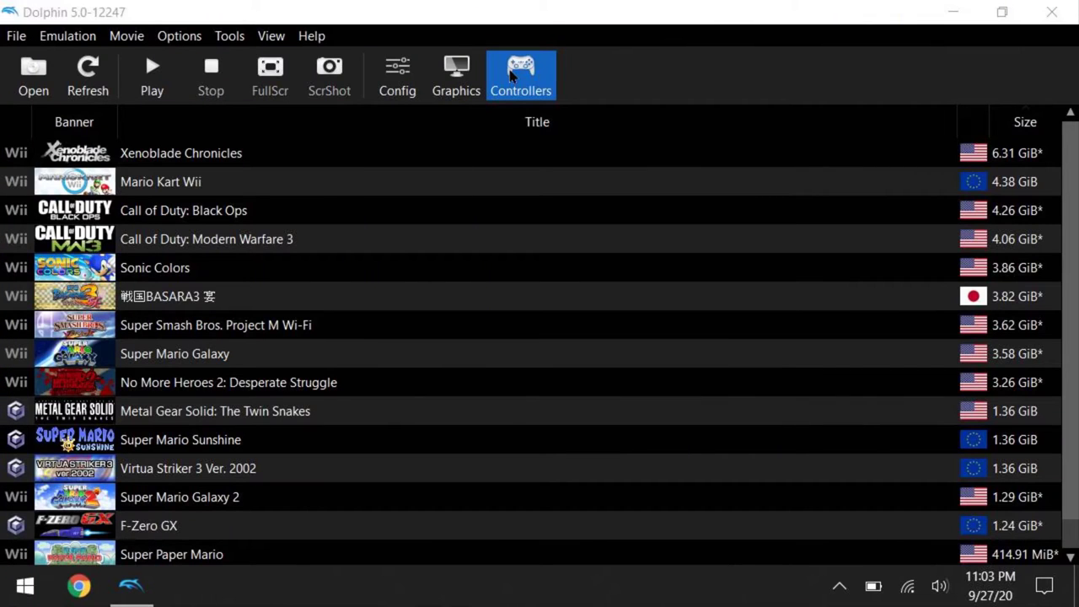
- In Controllers, configure the Port 1 Standard Controller mapped to the XInput gamepad
left_click(519, 74)
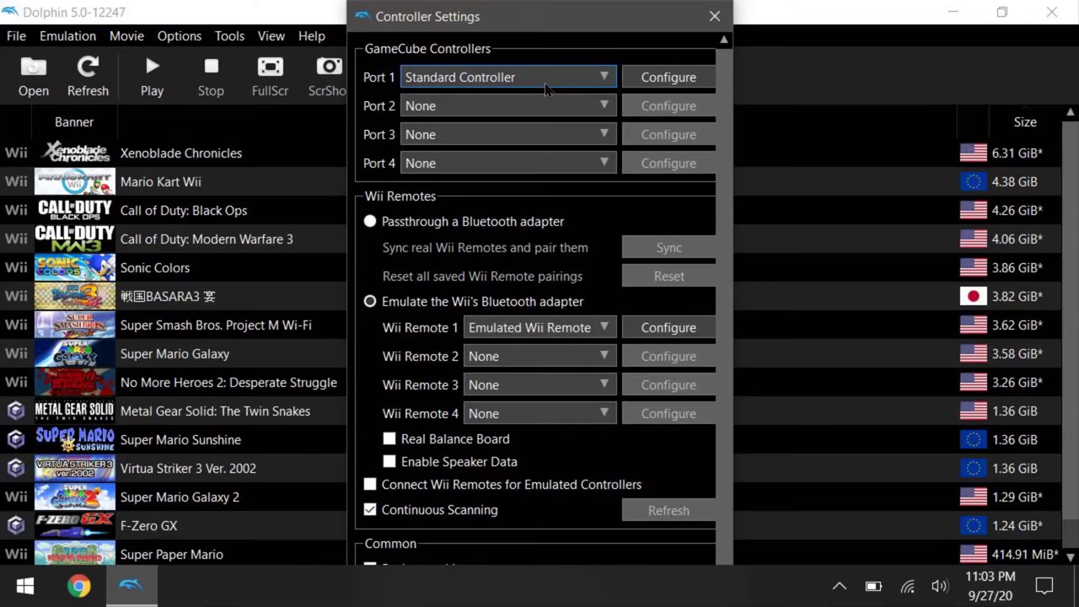
left_click(667, 78)
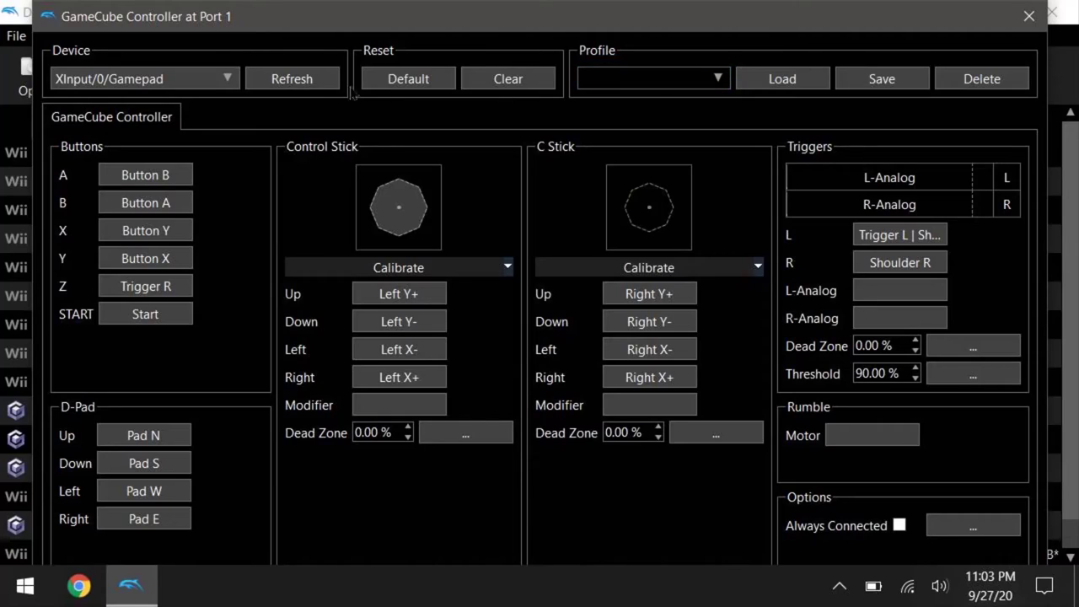